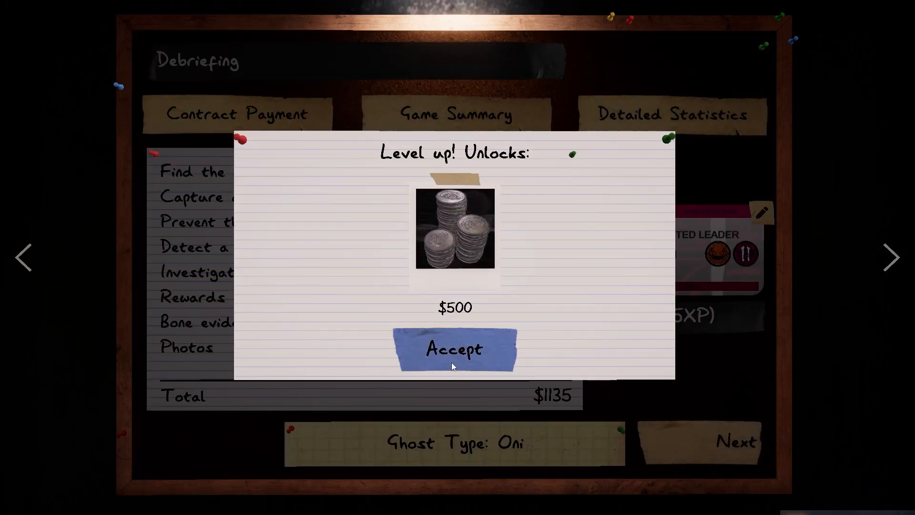
- Accept the $500 level-up reward and leave the Oni debriefing for the multiplayer lobby
{"action": "left_click", "coordinate": [455, 349]}
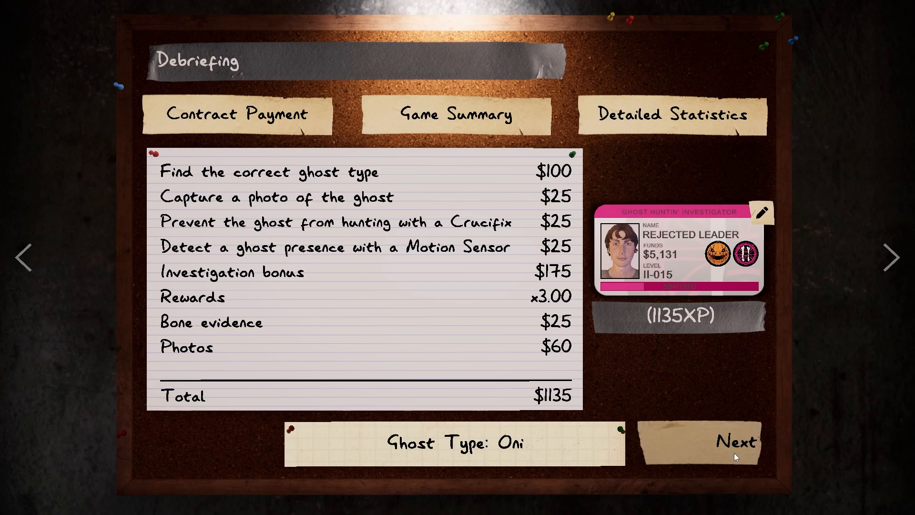
{"action": "left_click", "coordinate": [737, 441]}
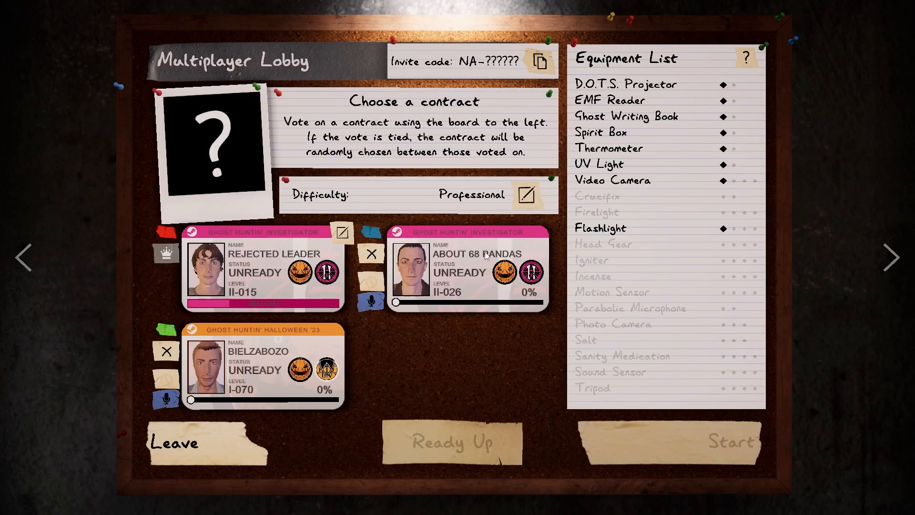